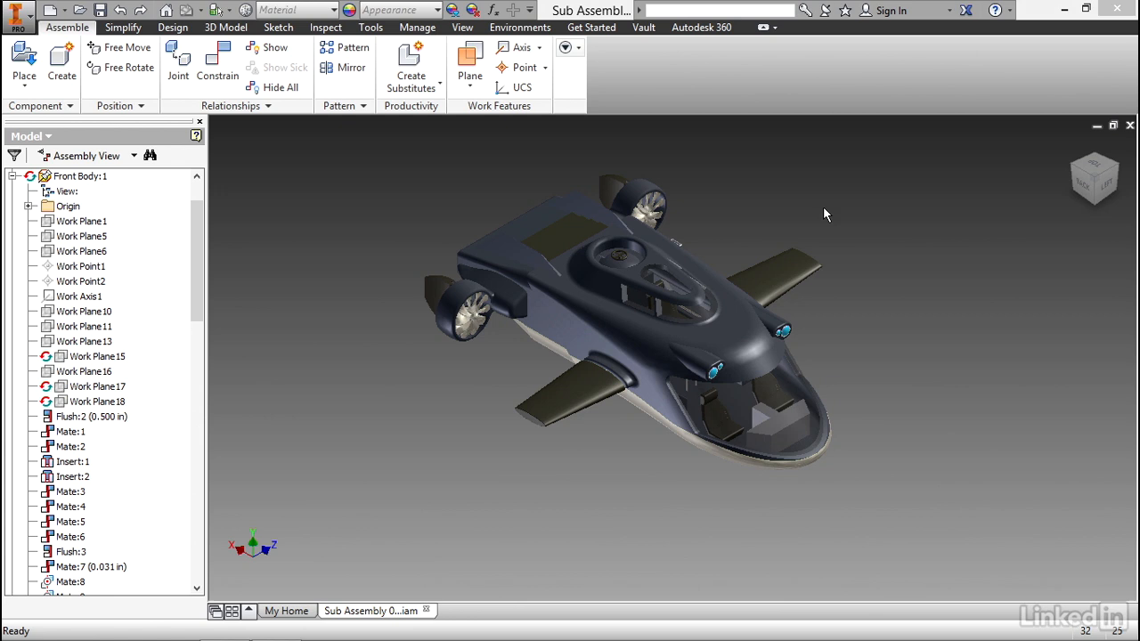
# Step: Select Front Body:1 in the hovercraft assembly's model tree
pyautogui.click(80, 176)
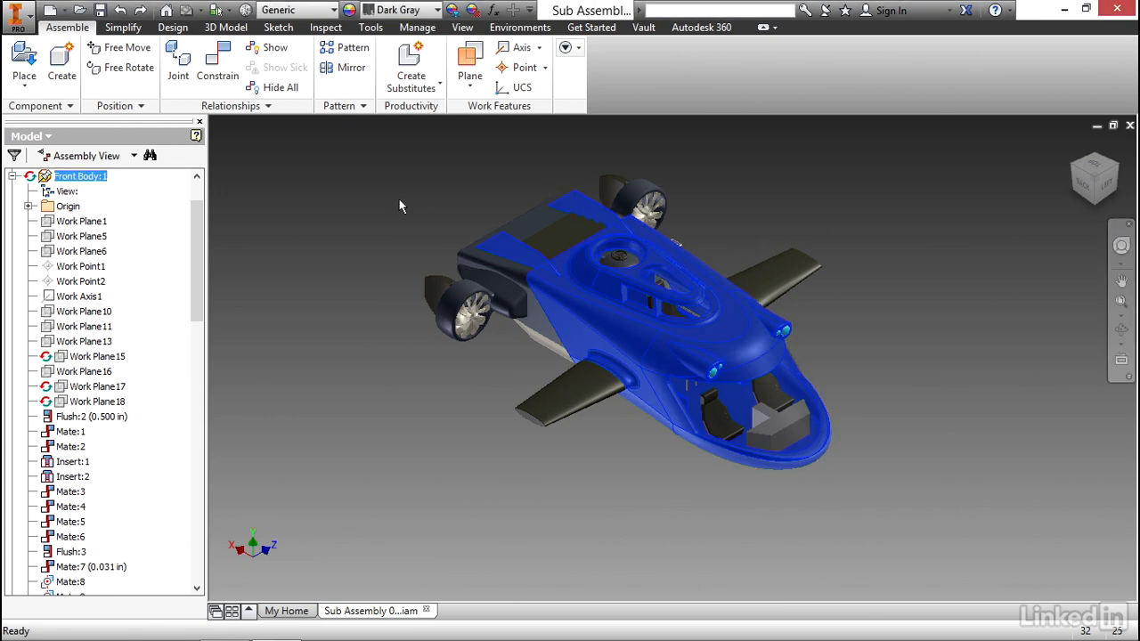
pyautogui.moveTo(419, 183)
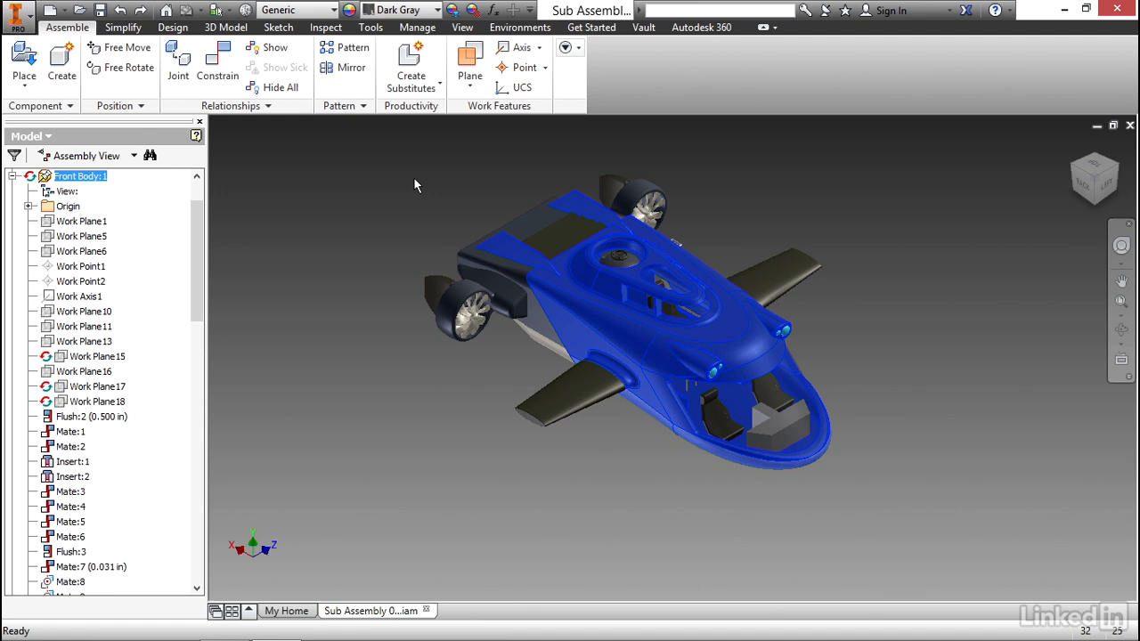
pyautogui.moveTo(843, 189)
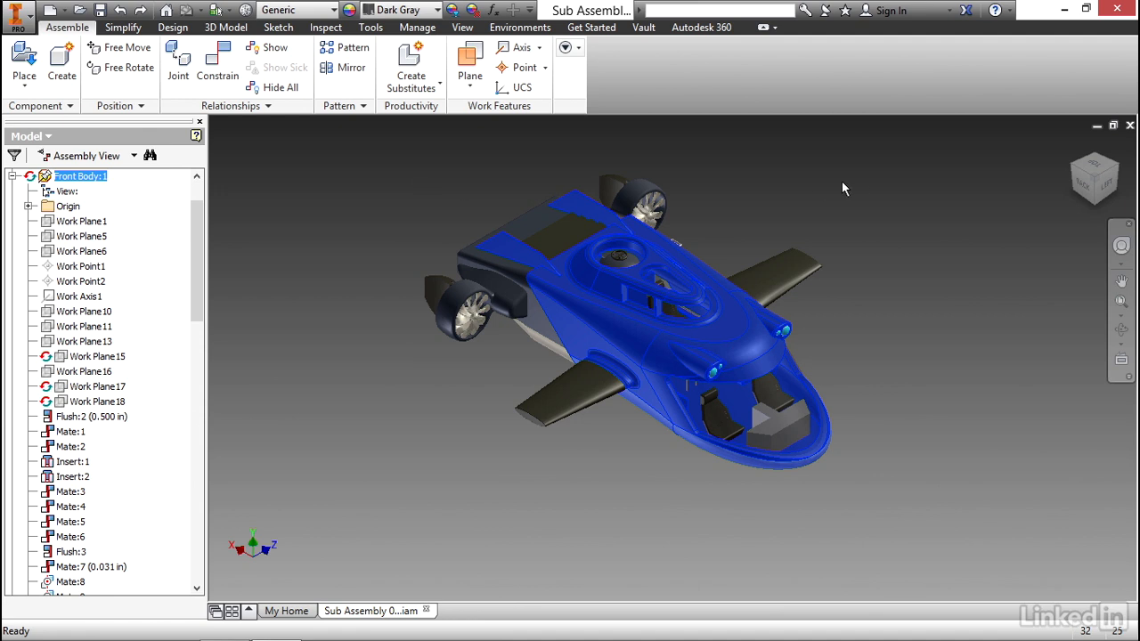
pyautogui.moveTo(709, 184)
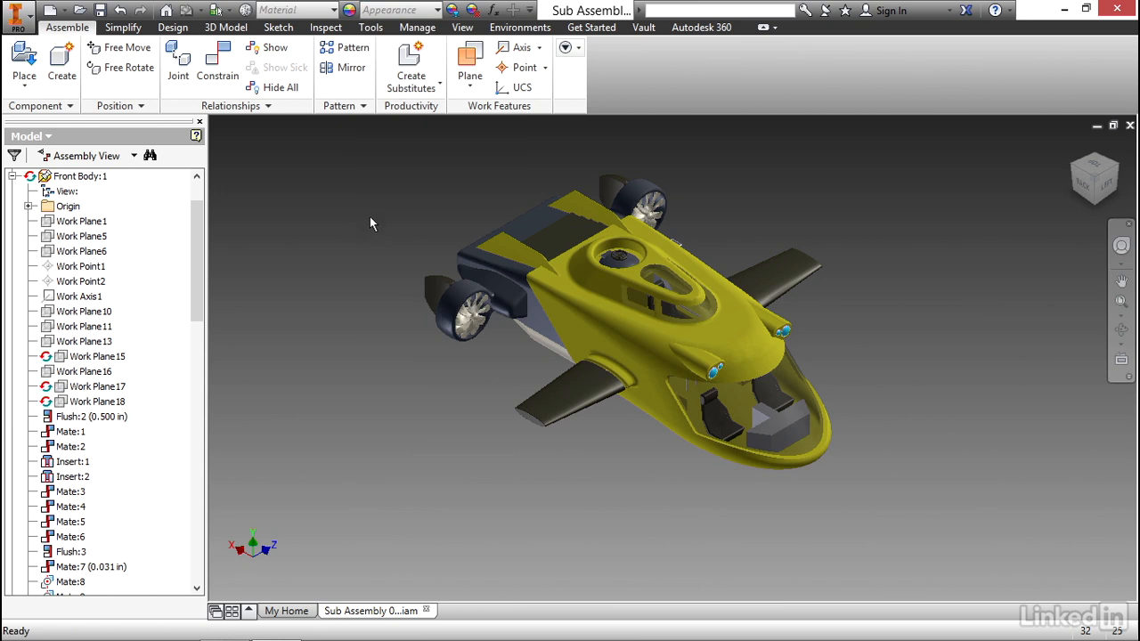
pyautogui.click(78, 176)
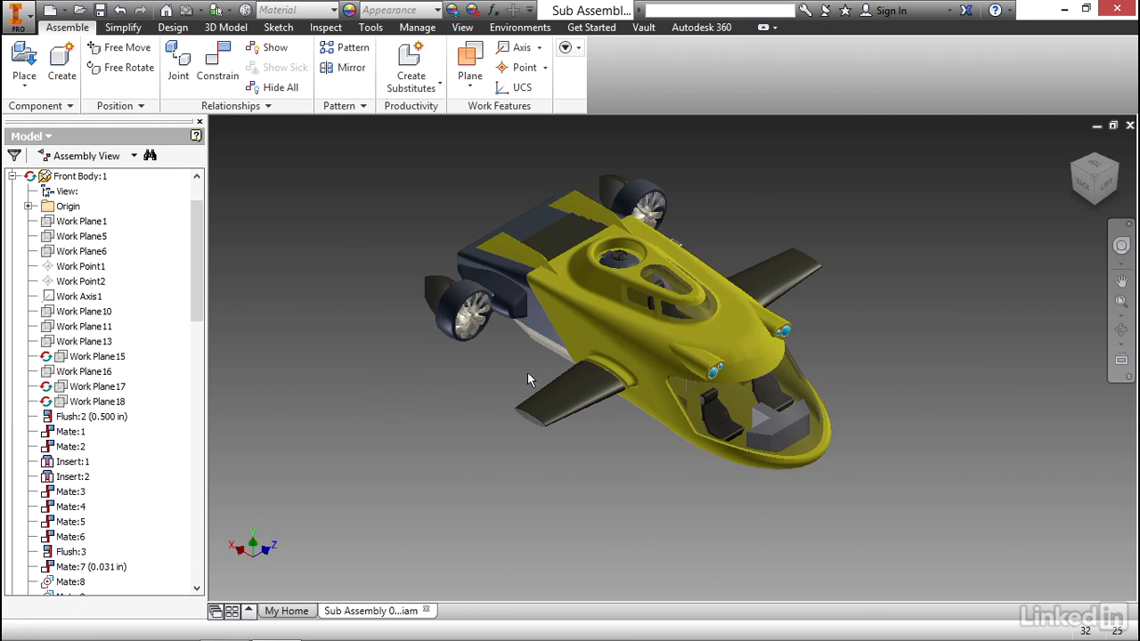
pyautogui.click(80, 176)
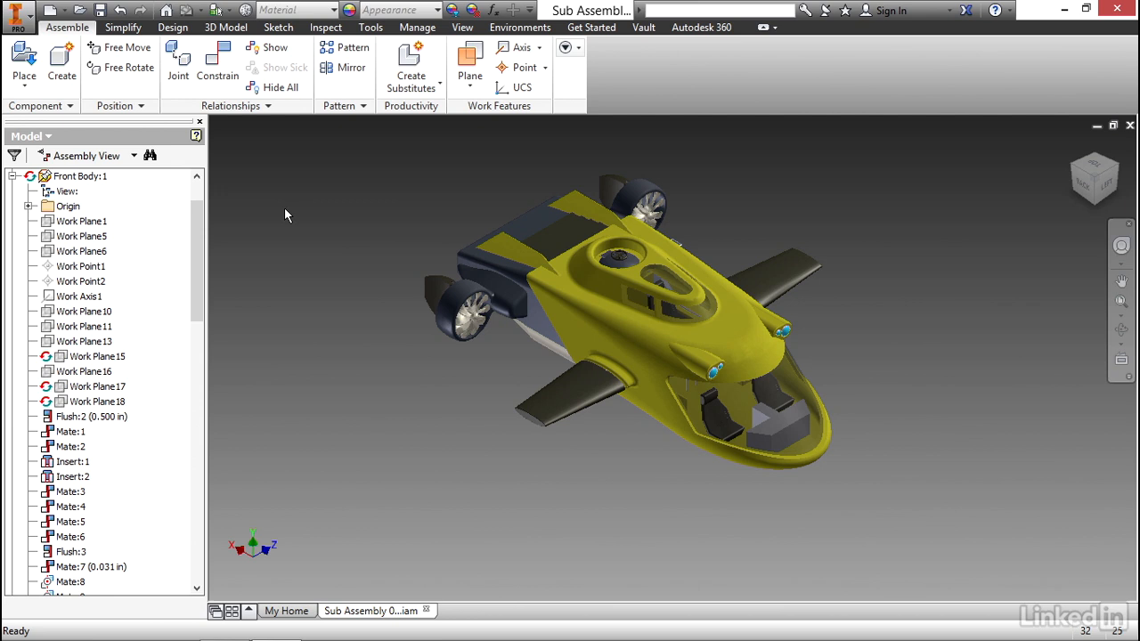
pyautogui.moveTo(299, 189)
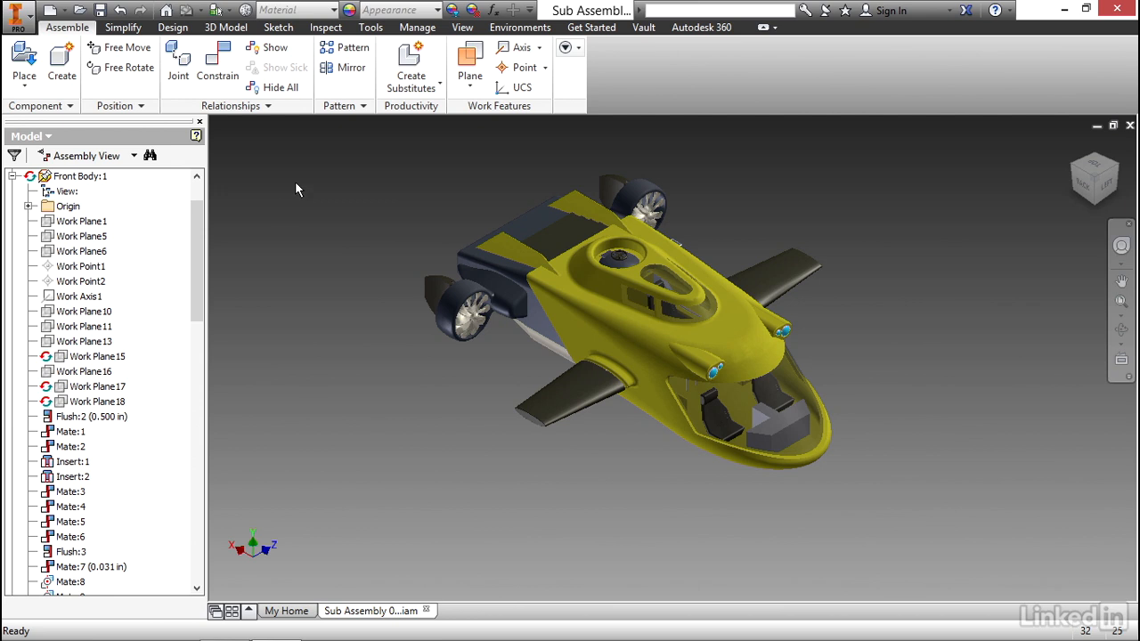
pyautogui.moveTo(235, 182)
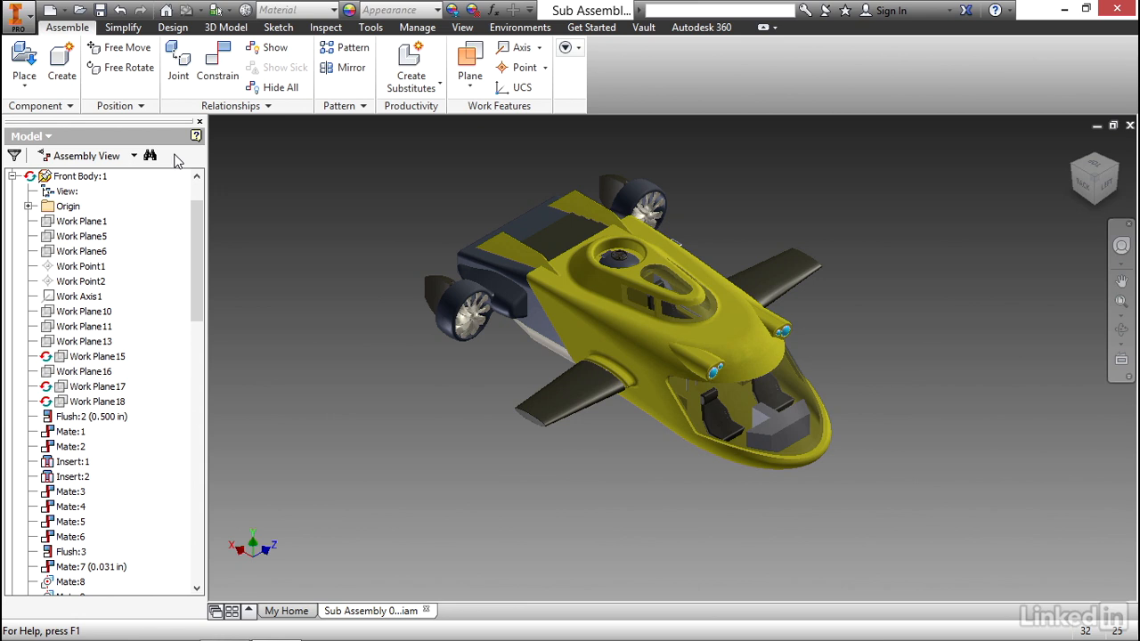
pyautogui.moveTo(135, 19)
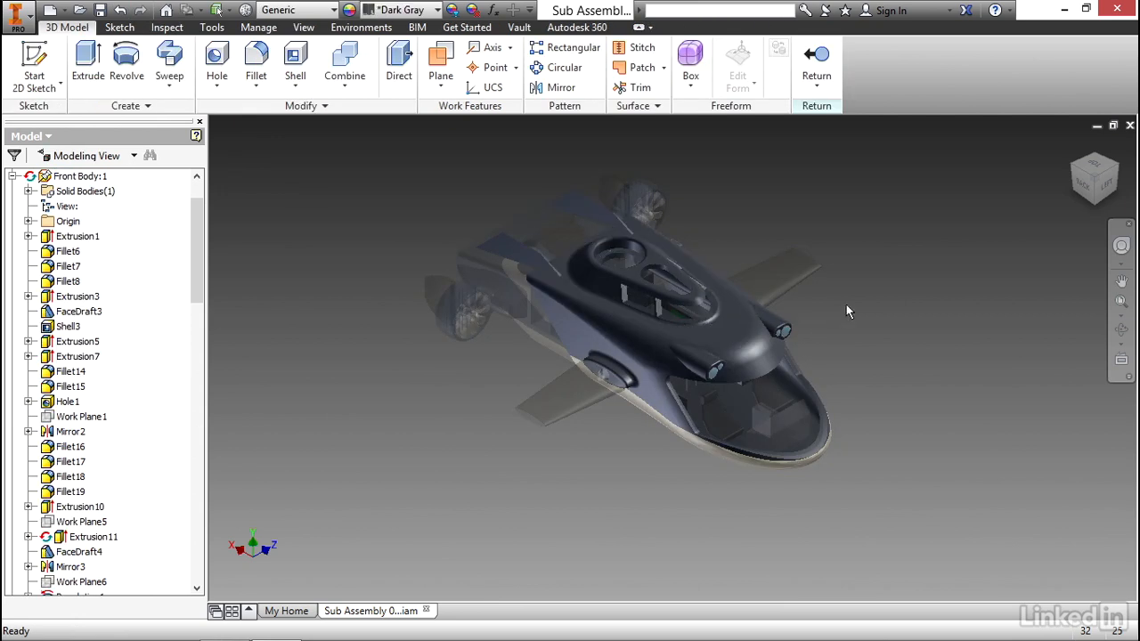
pyautogui.moveTo(741, 328)
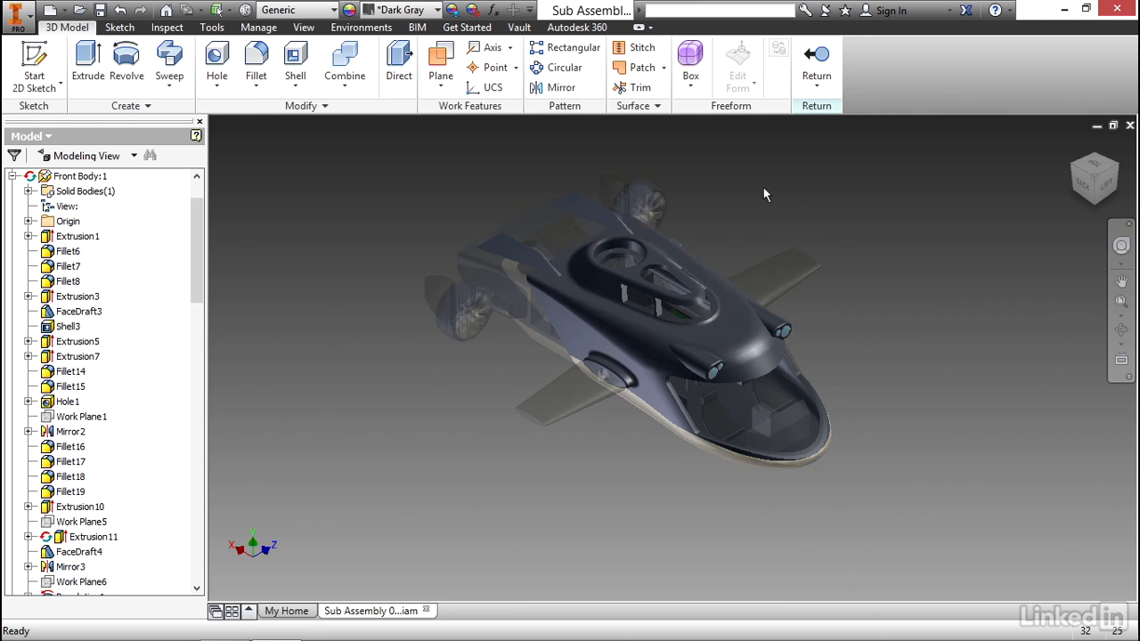
pyautogui.moveTo(751, 193)
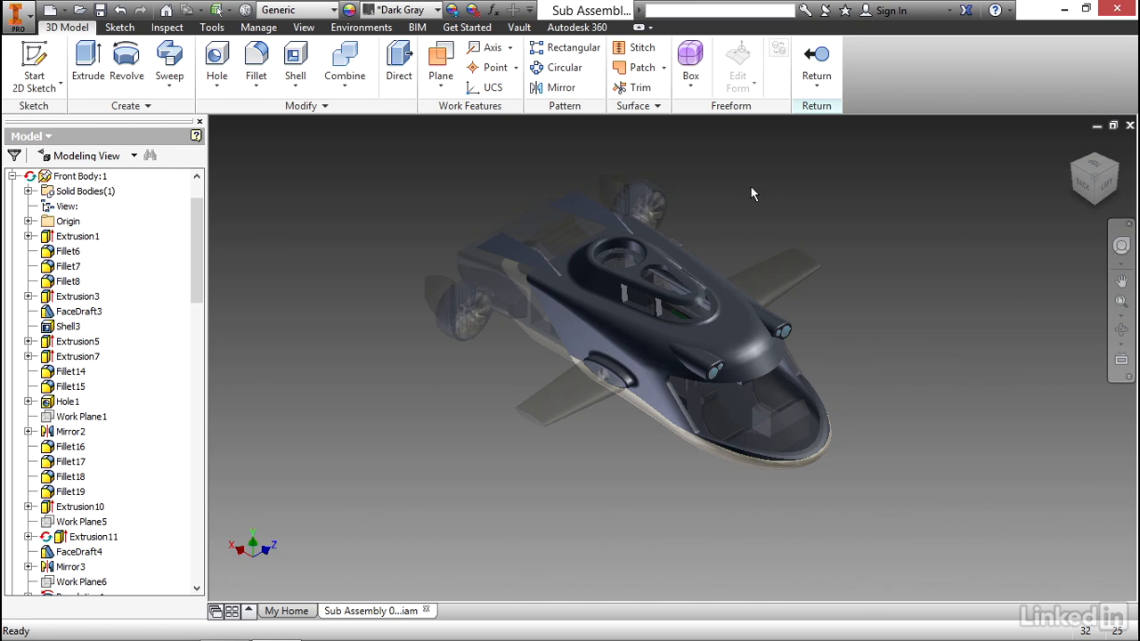
pyautogui.moveTo(285, 295)
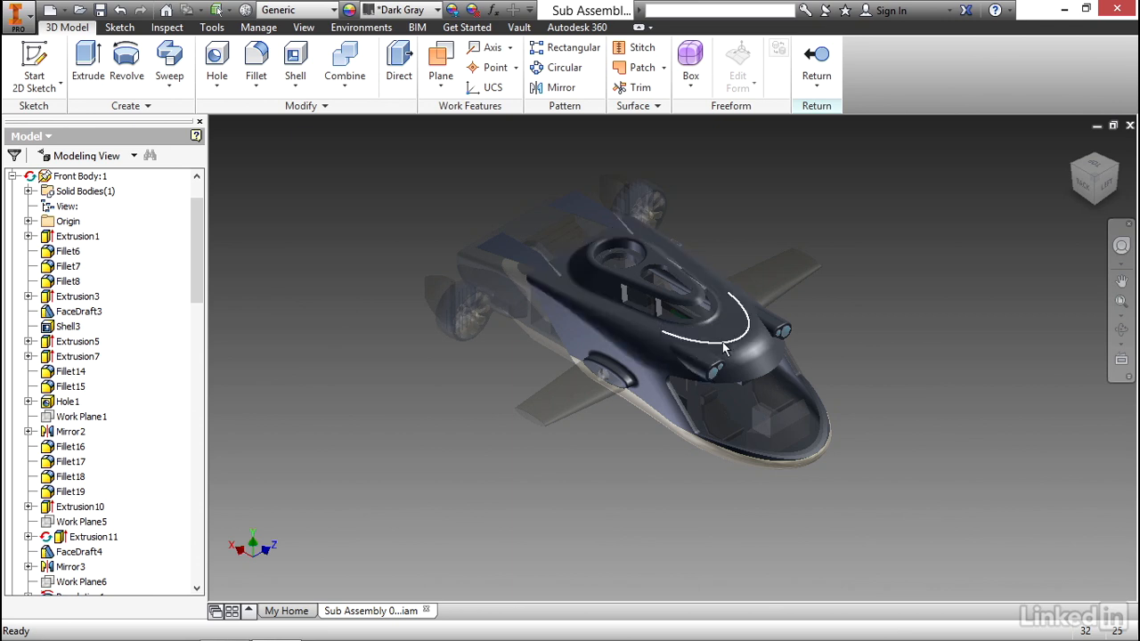
pyautogui.moveTo(674, 257)
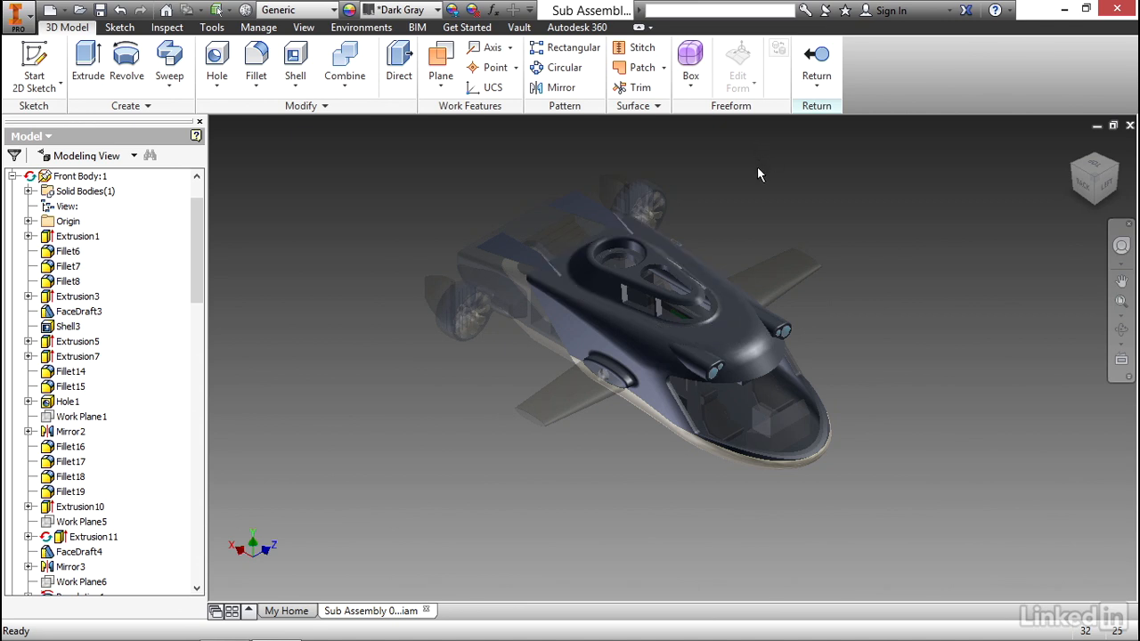
pyautogui.moveTo(751, 185)
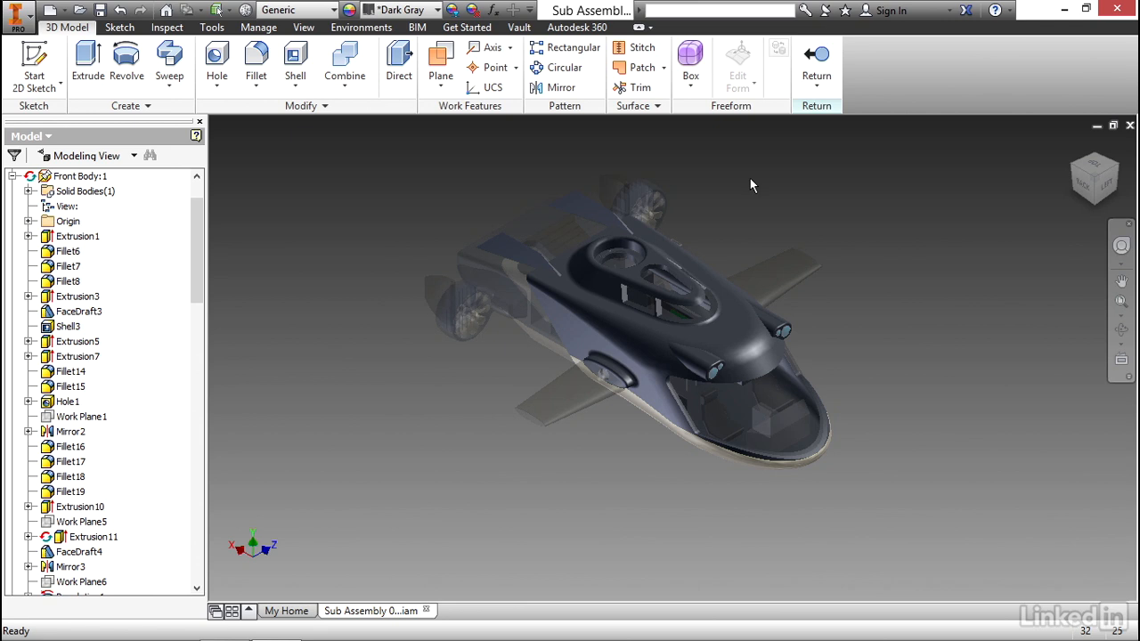
pyautogui.moveTo(694, 359)
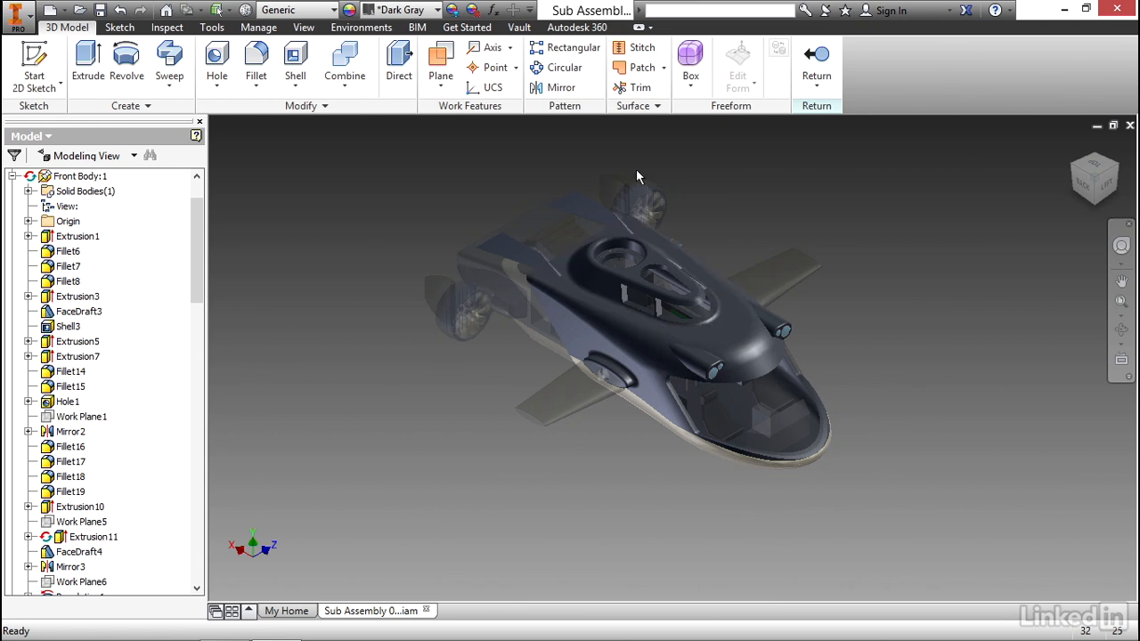
pyautogui.moveTo(310, 217)
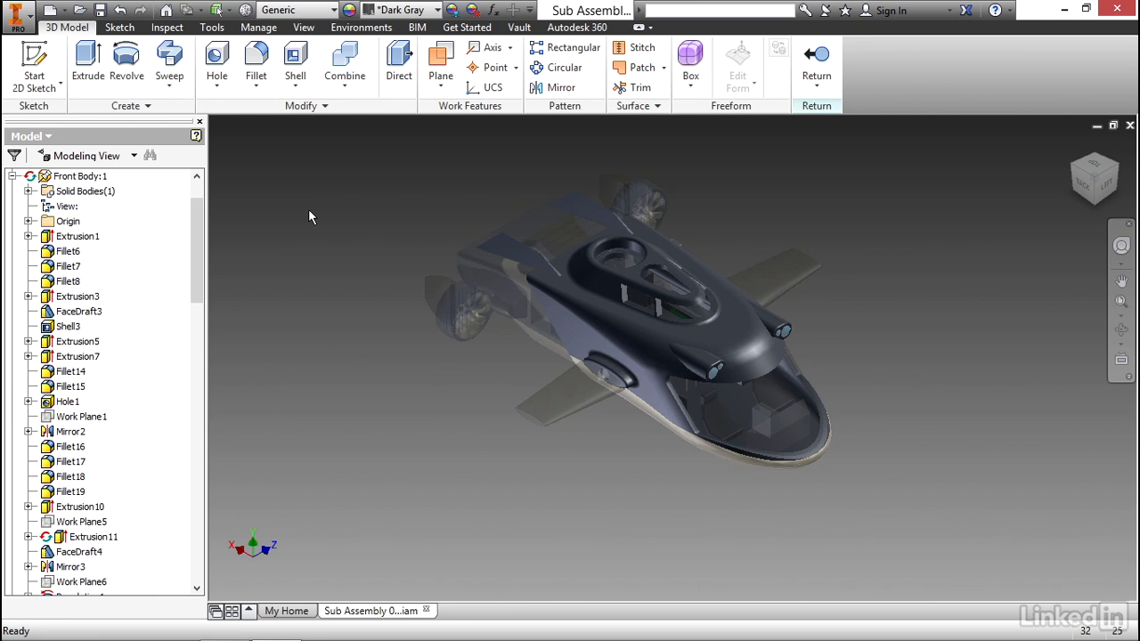
pyautogui.moveTo(440, 62)
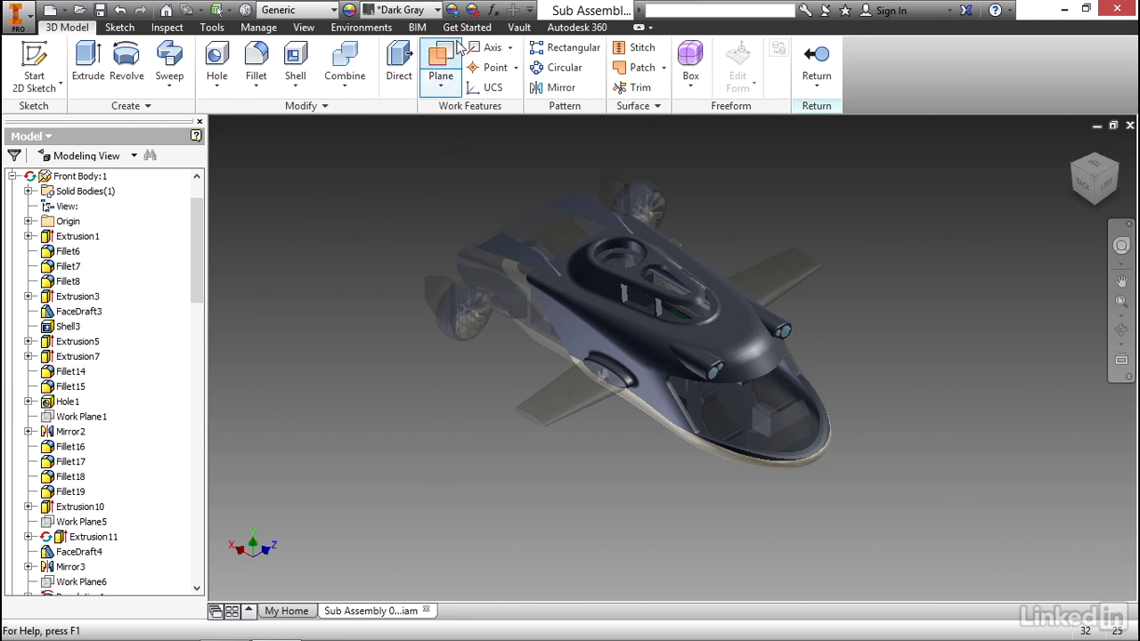
pyautogui.moveTo(456, 11)
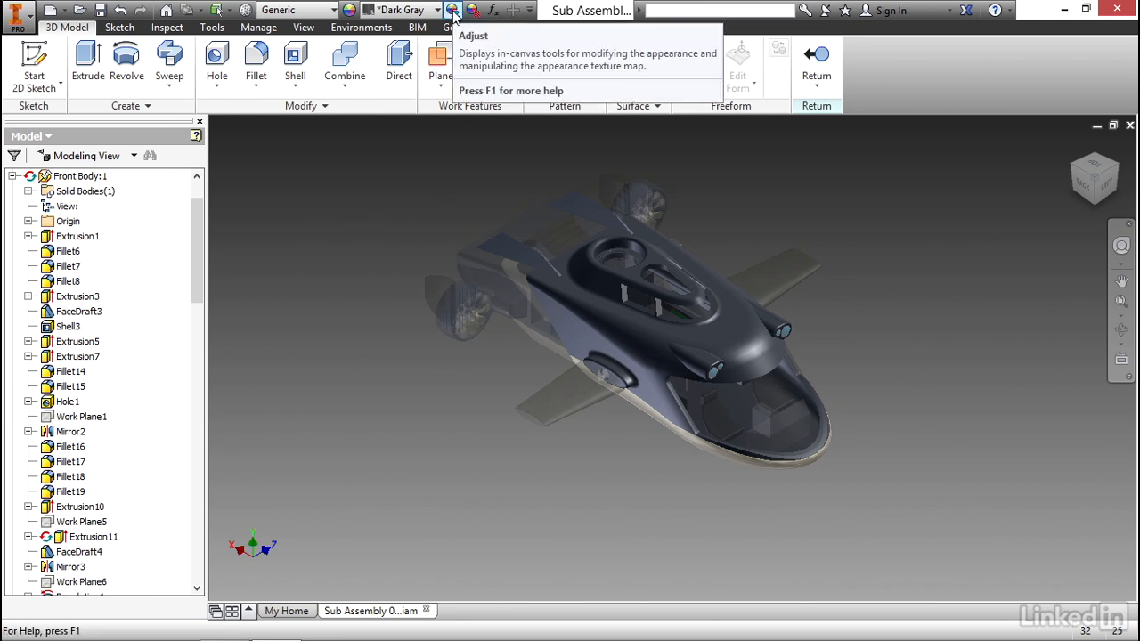
pyautogui.moveTo(455, 11)
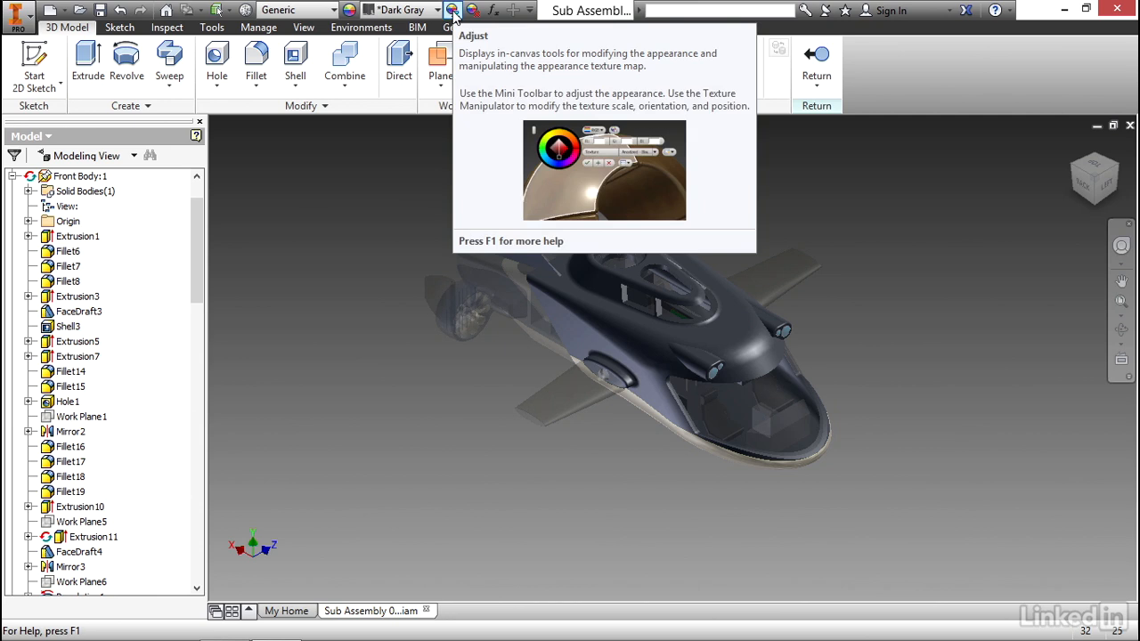
# Step: Start Adjust and load the Front Body's Dark Gray (68, 68, 68) appearance, trying tints on the colour wheel
pyautogui.click(455, 11)
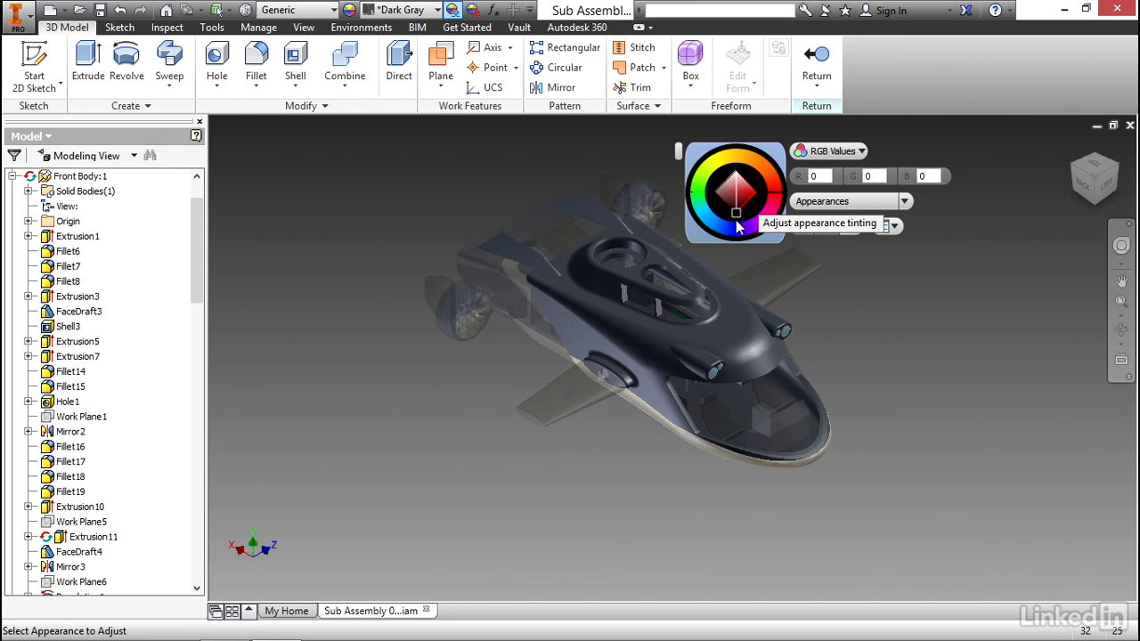
pyautogui.click(741, 192)
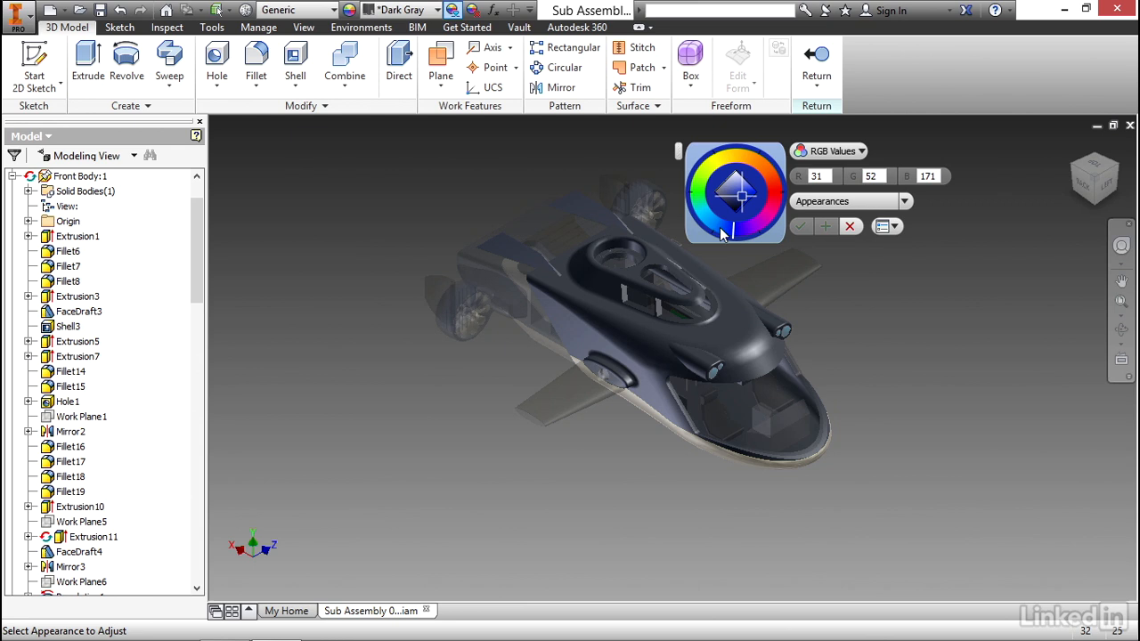
pyautogui.click(734, 192)
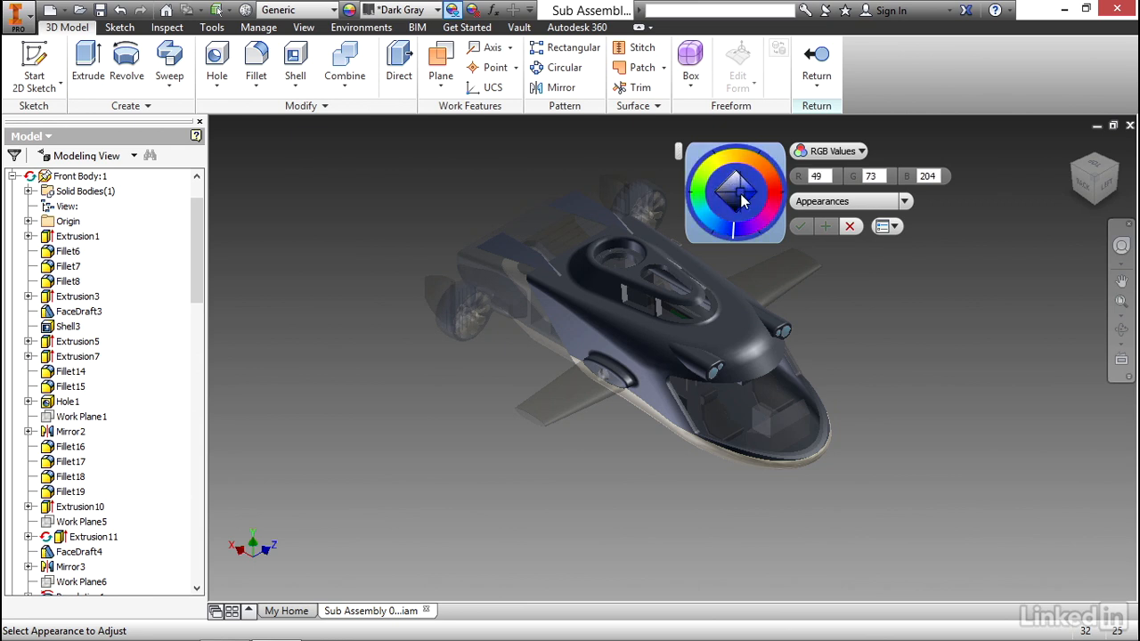
pyautogui.click(741, 213)
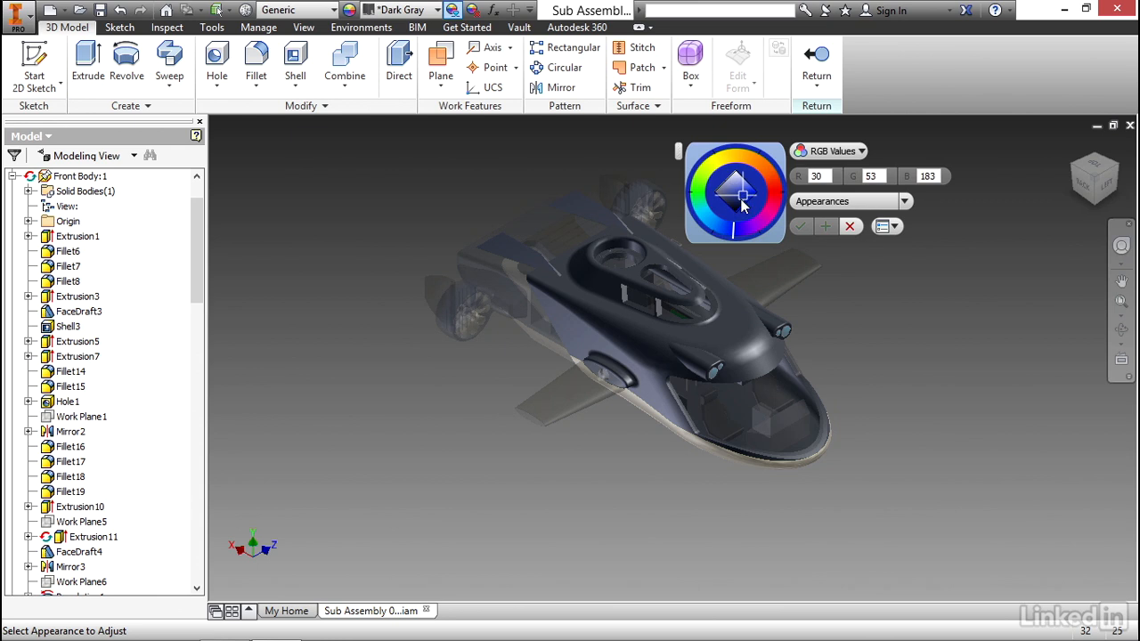
pyautogui.click(641, 285)
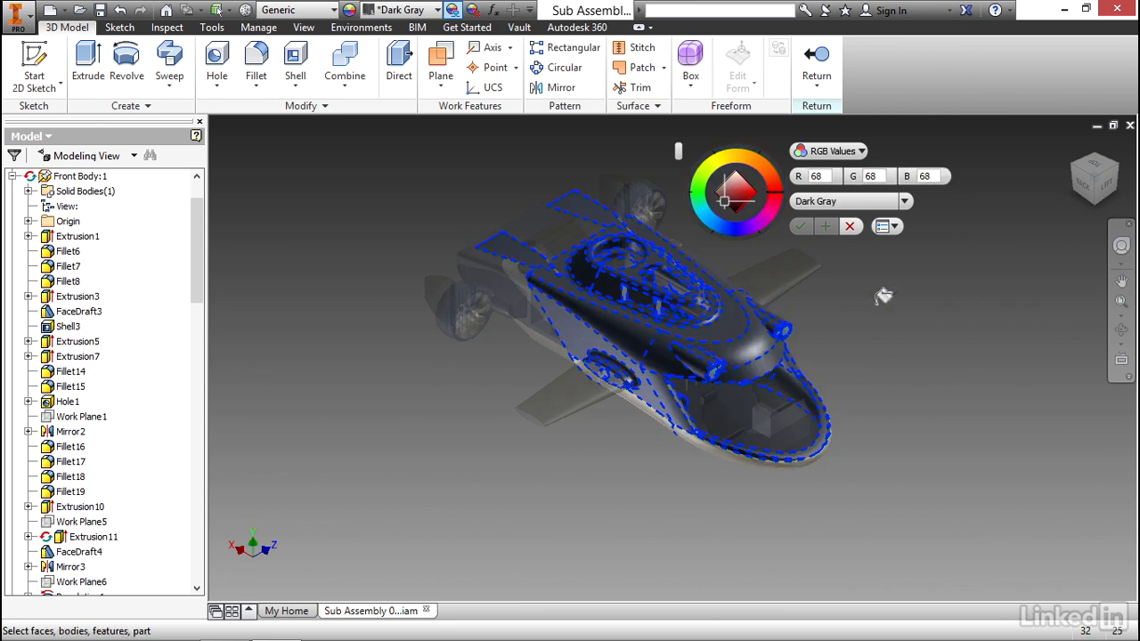
pyautogui.moveTo(727, 206)
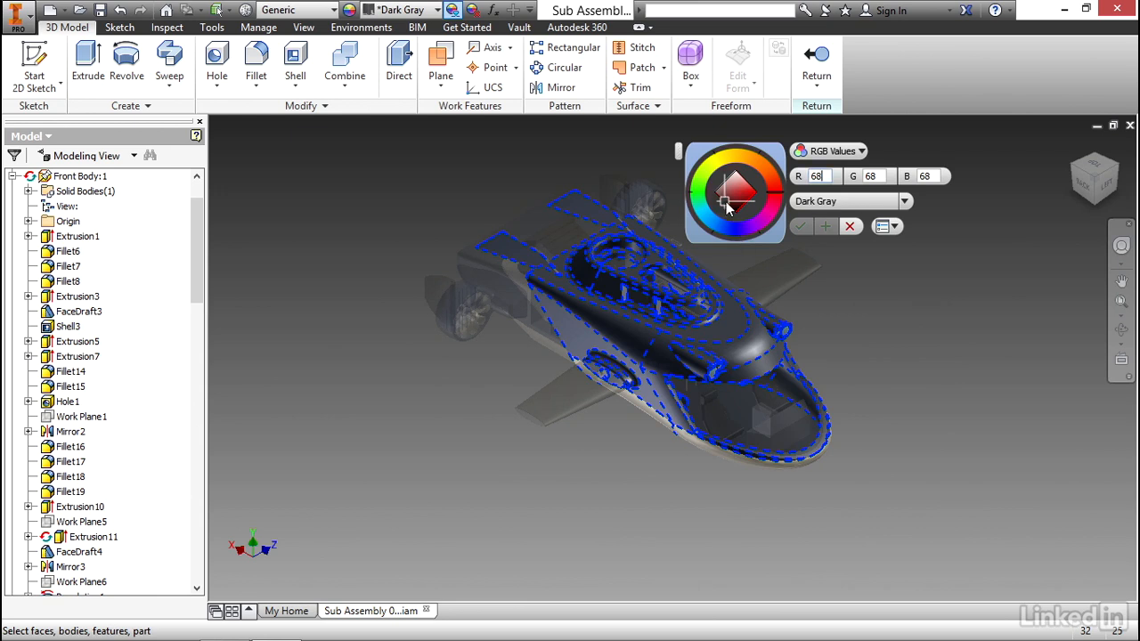
# Step: Tint the Front Body red (RGB 176, 16, 16) as Dark Gray(1) and apply it
pyautogui.click(745, 193)
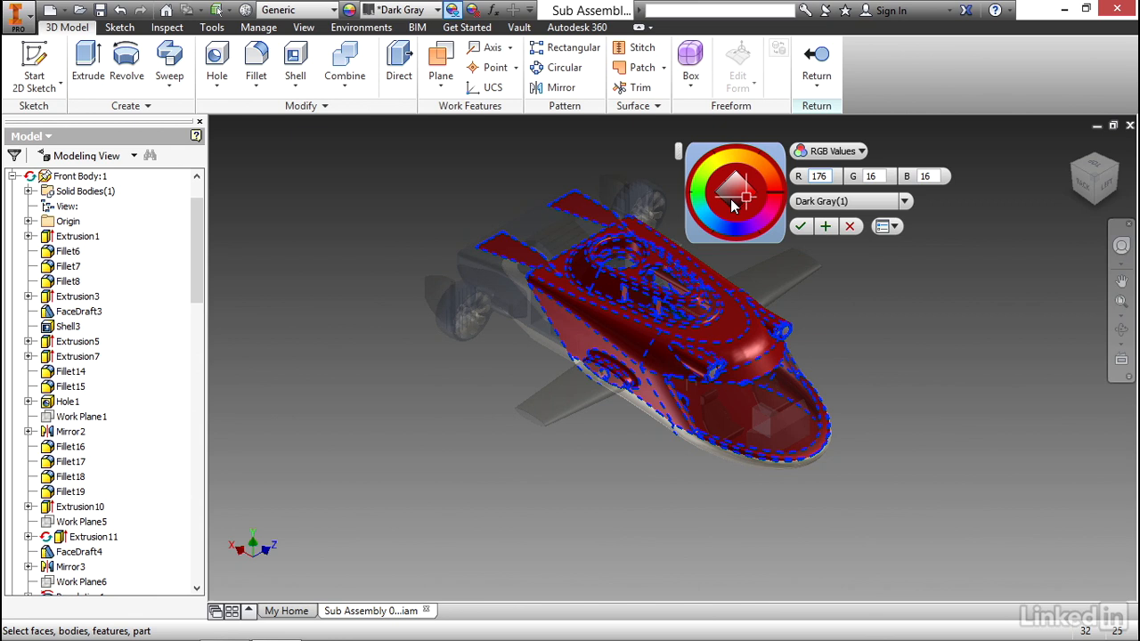
pyautogui.click(821, 177)
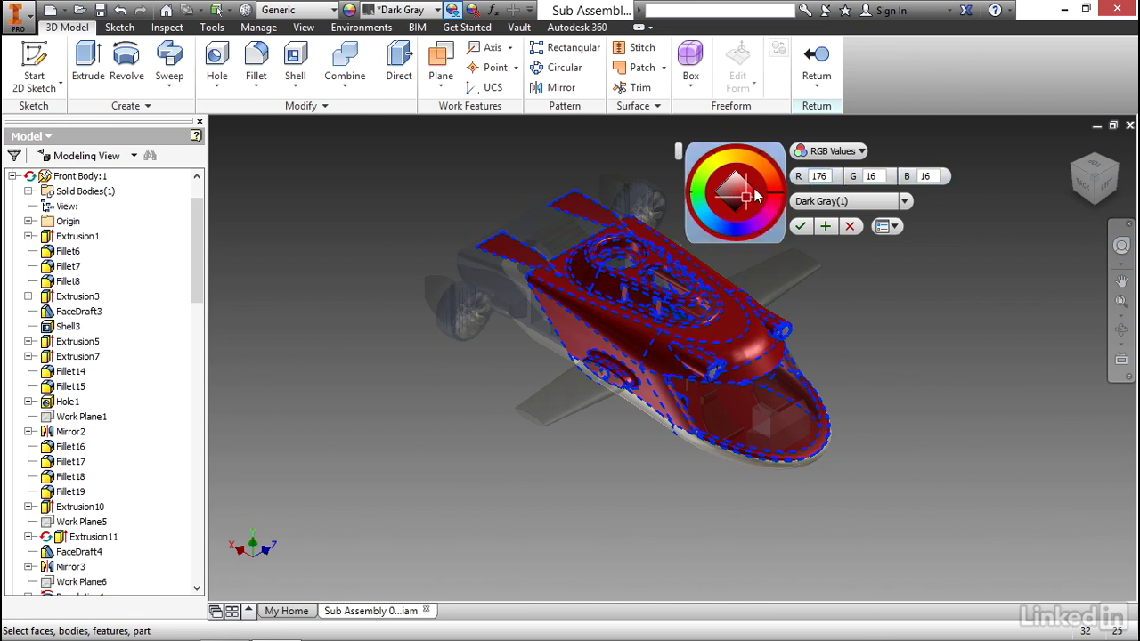
pyautogui.moveTo(730, 196)
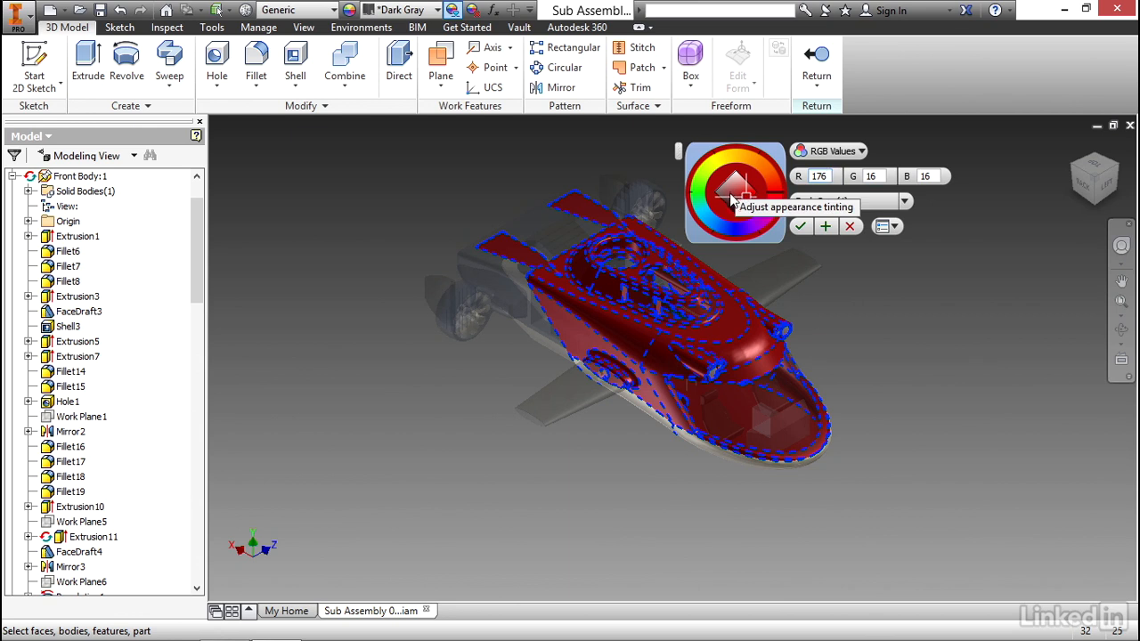
pyautogui.click(801, 225)
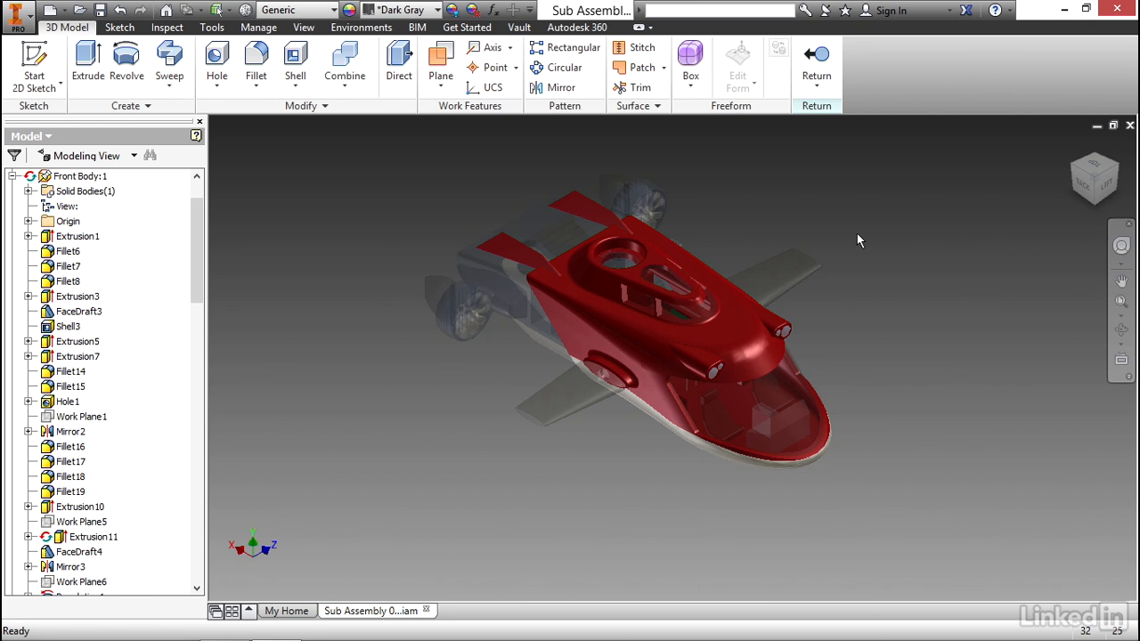
pyautogui.moveTo(798, 248)
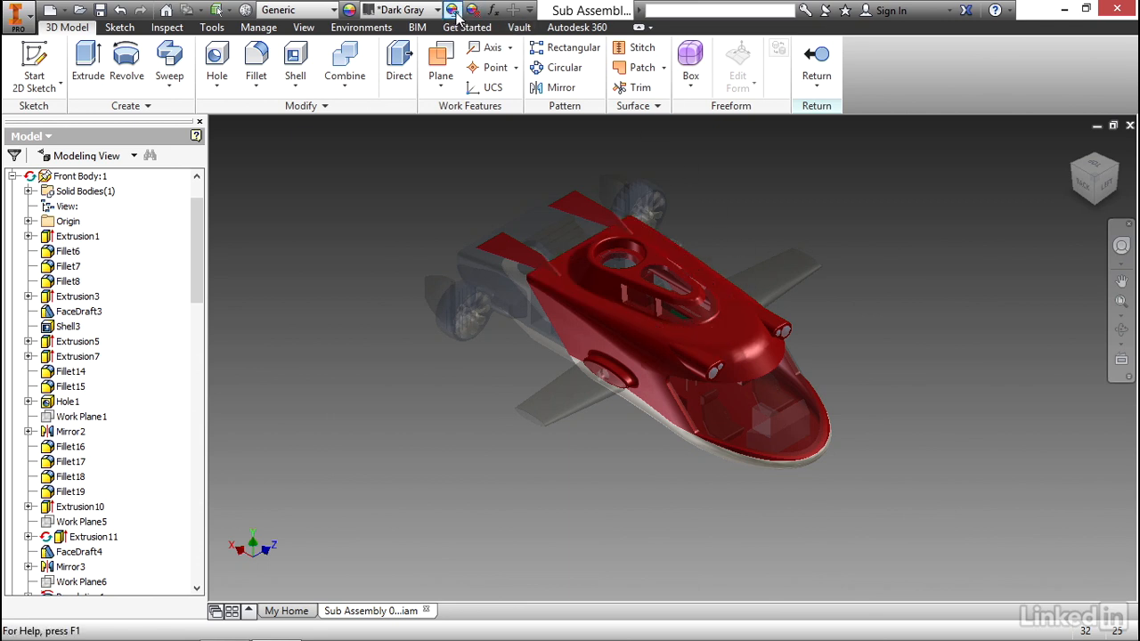
# Step: Restart Adjust and pick a single face of the Front Body for recoloring
pyautogui.click(453, 11)
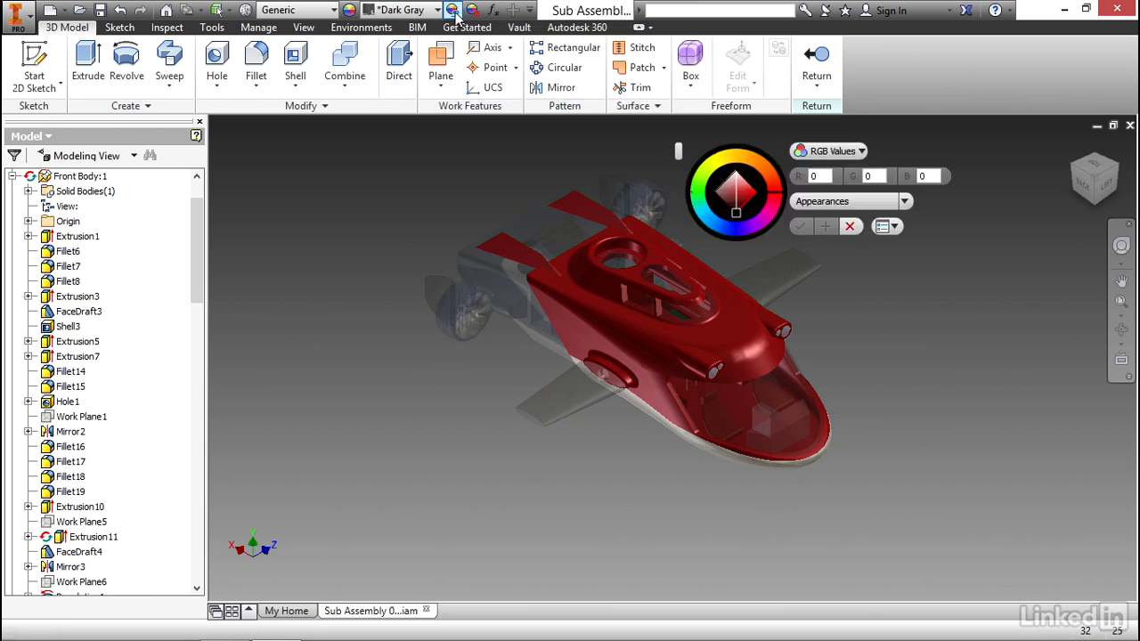
pyautogui.click(641, 285)
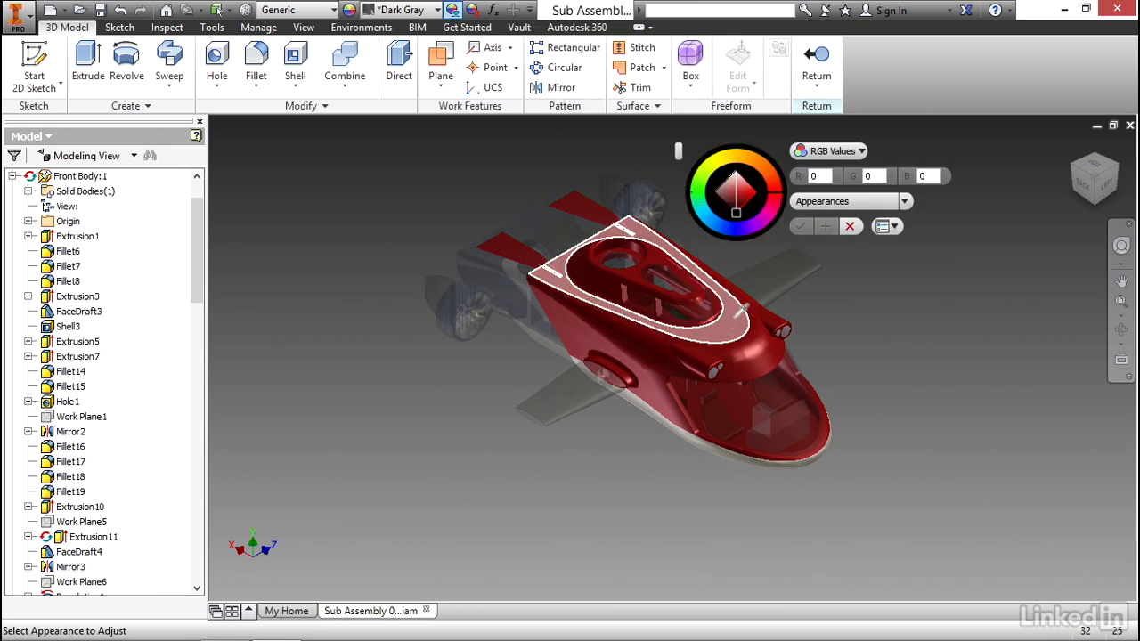